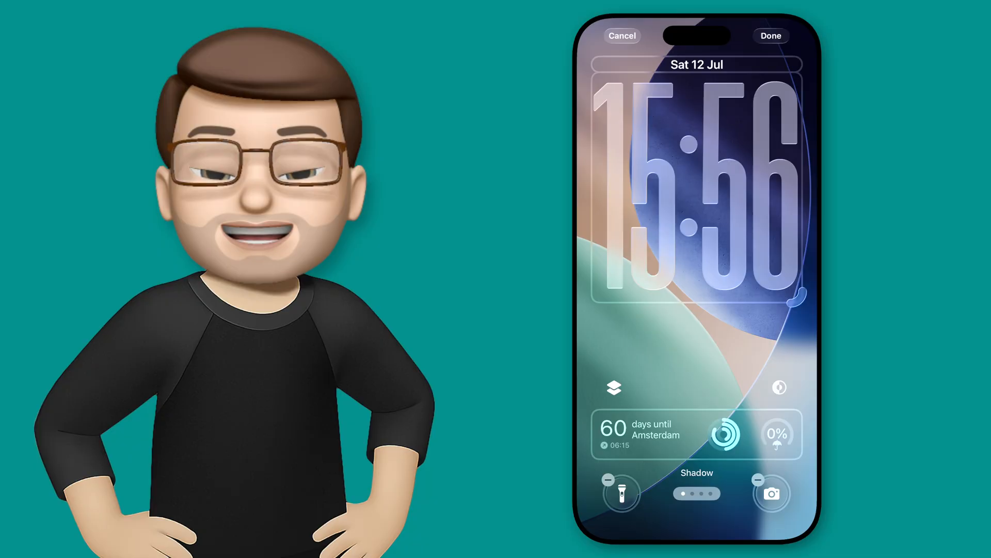
Cancel the lock screen editor to return to the wallpaper gallery
{"action": "left_click", "coordinate": [771, 36]}
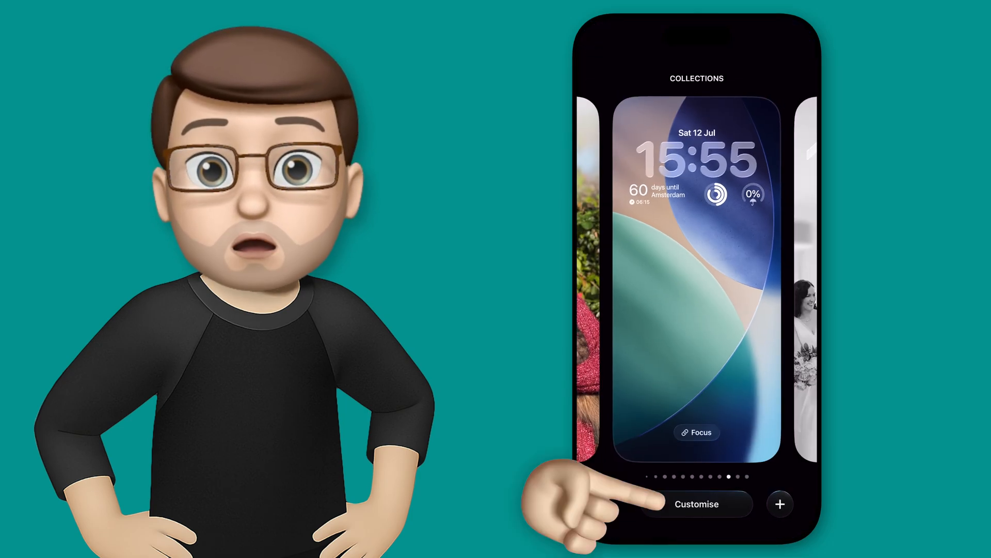
Customise the current lock screen and select the clock to show Font & Colour
{"action": "left_click", "coordinate": [695, 504]}
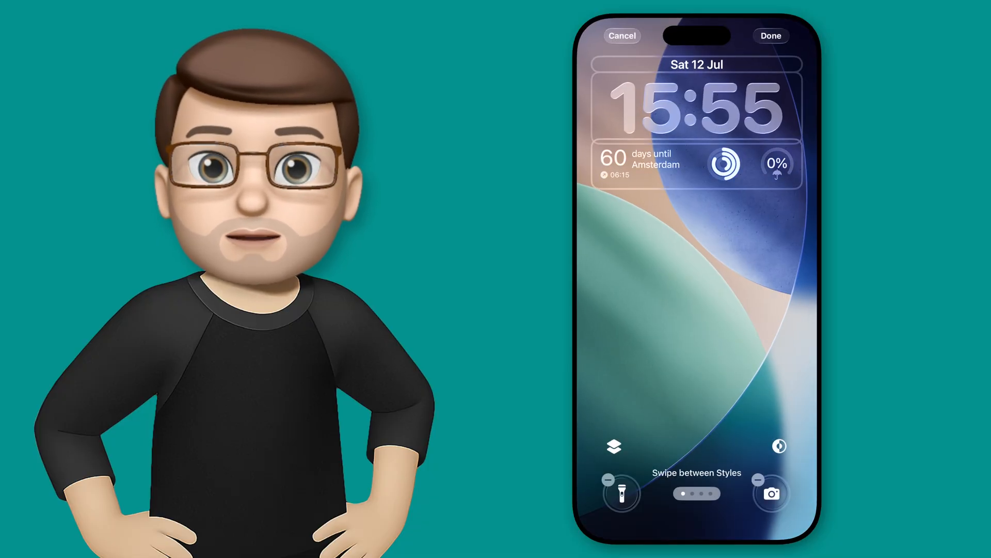
{"action": "left_click", "coordinate": [696, 106]}
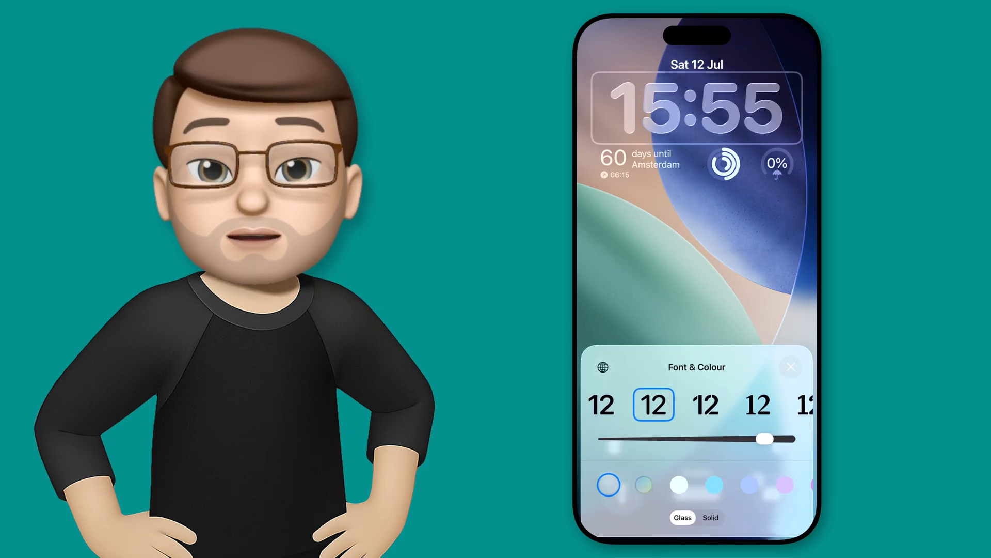
Give the clock the first typeface with the Glass finish, then close Font & Colour
{"action": "left_click", "coordinate": [711, 517]}
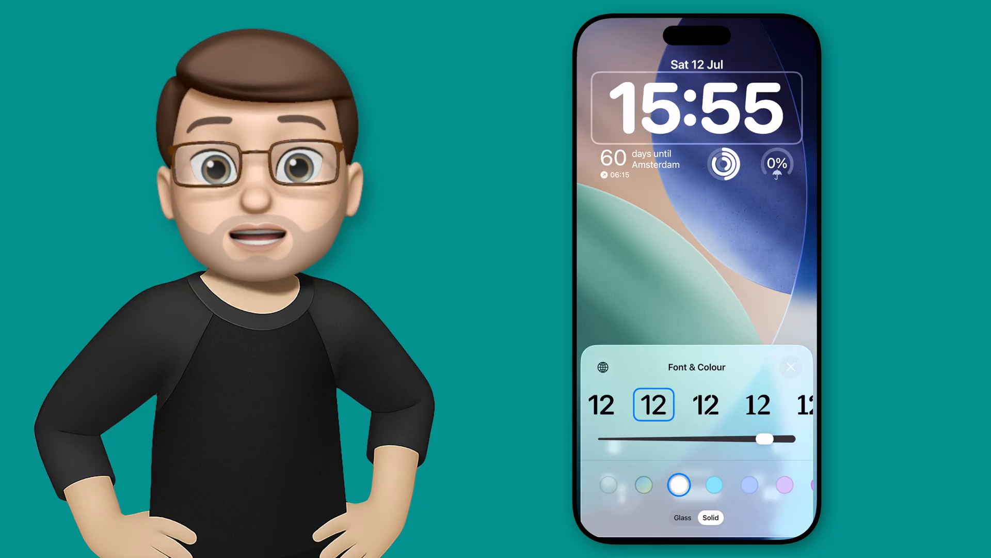
{"action": "left_click", "coordinate": [602, 403]}
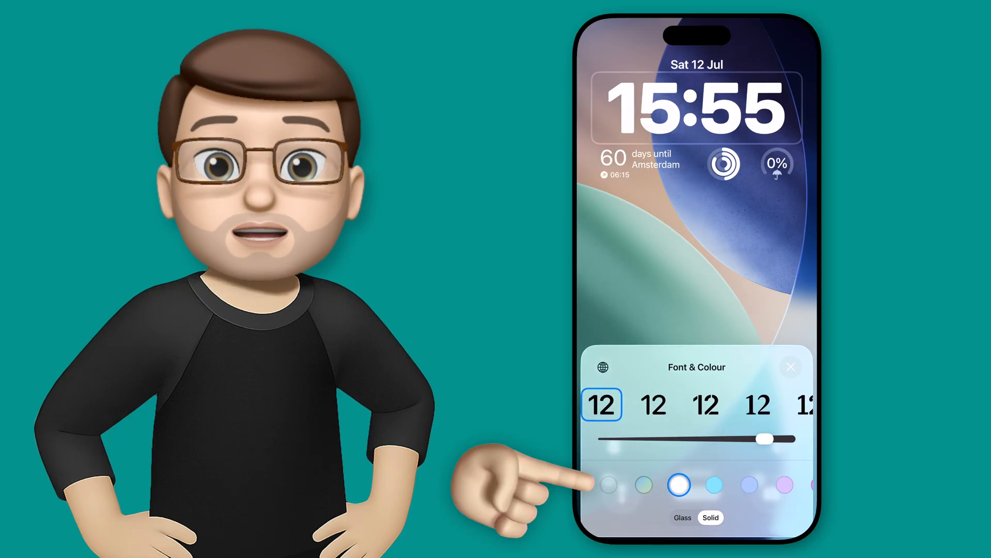
{"action": "left_click", "coordinate": [679, 485]}
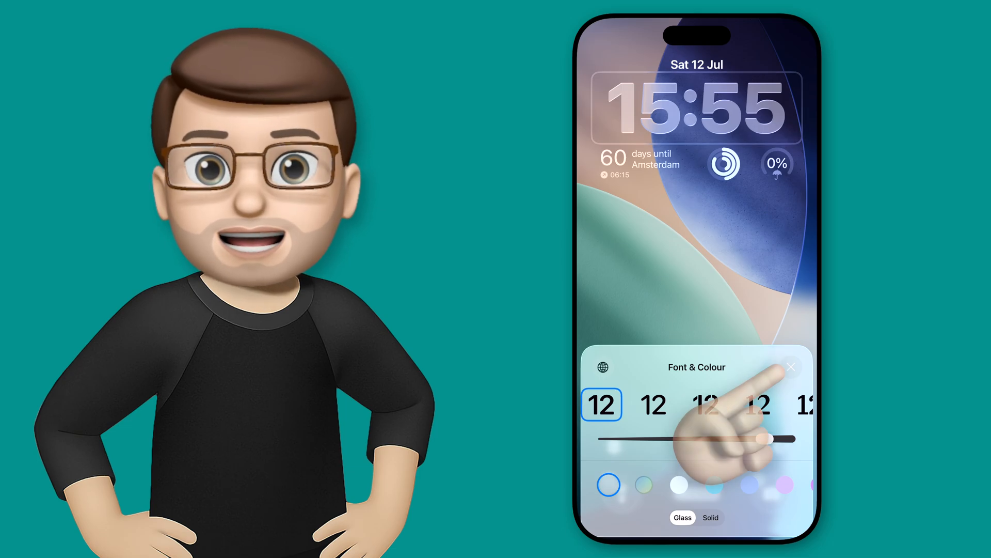
{"action": "left_click", "coordinate": [791, 367]}
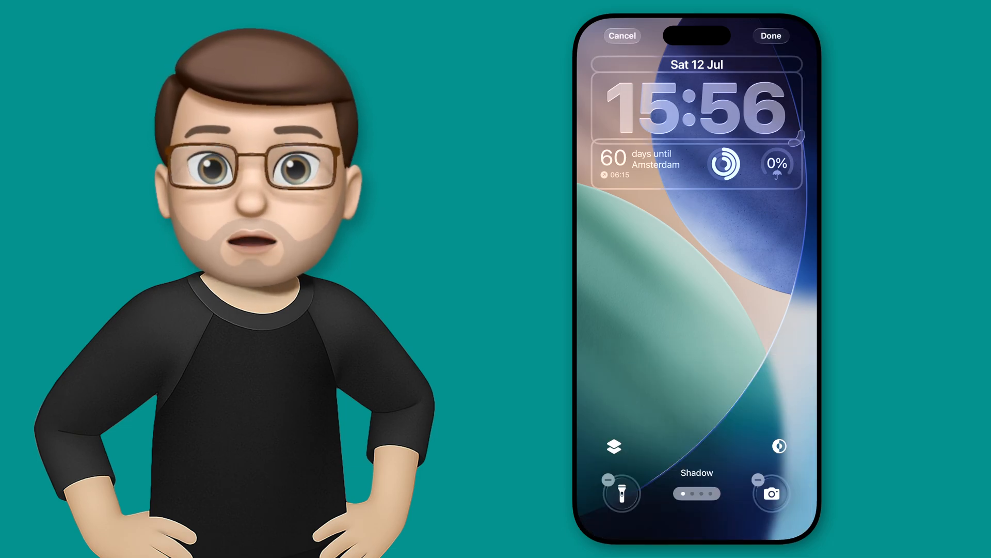